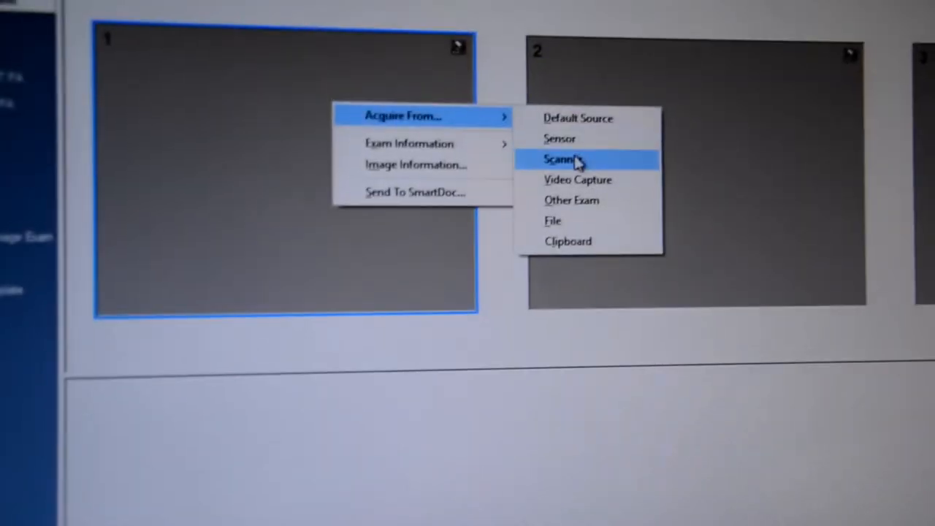
Acquire the four bitewing X-rays from the scanner into the exam's image slots
left_click(558, 159)
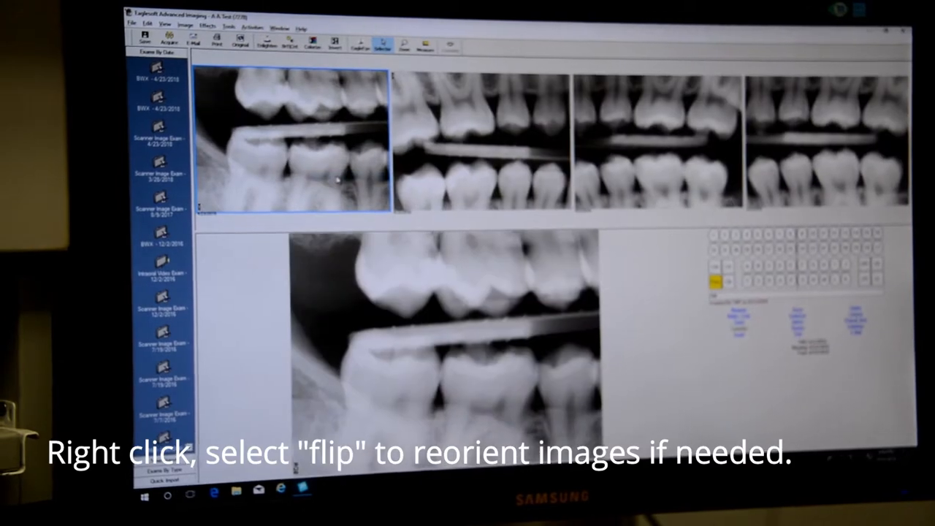
Bring up the reorientation options on the acquired bitewing image
right_click(482, 146)
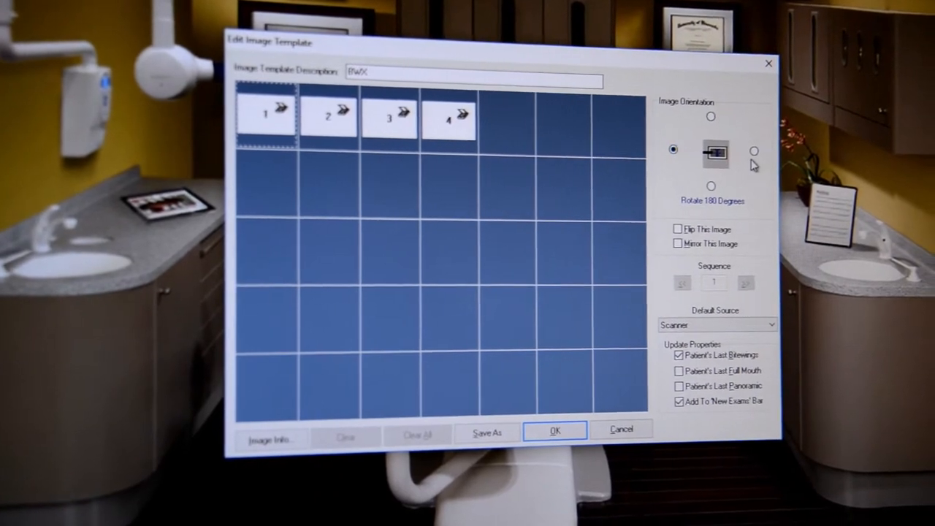
Set the BWX template's first image orientation to Do Not Rotate instead of 180 degrees
left_click(754, 149)
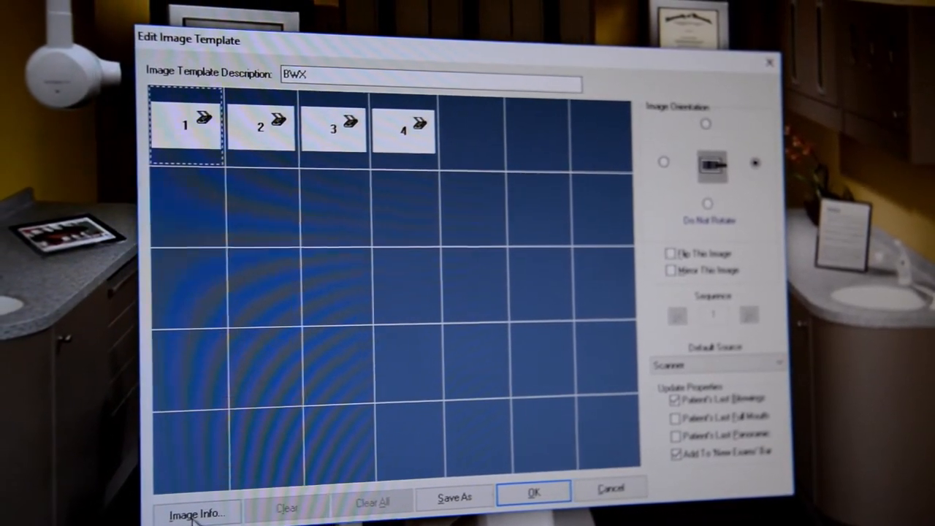
left_click(196, 513)
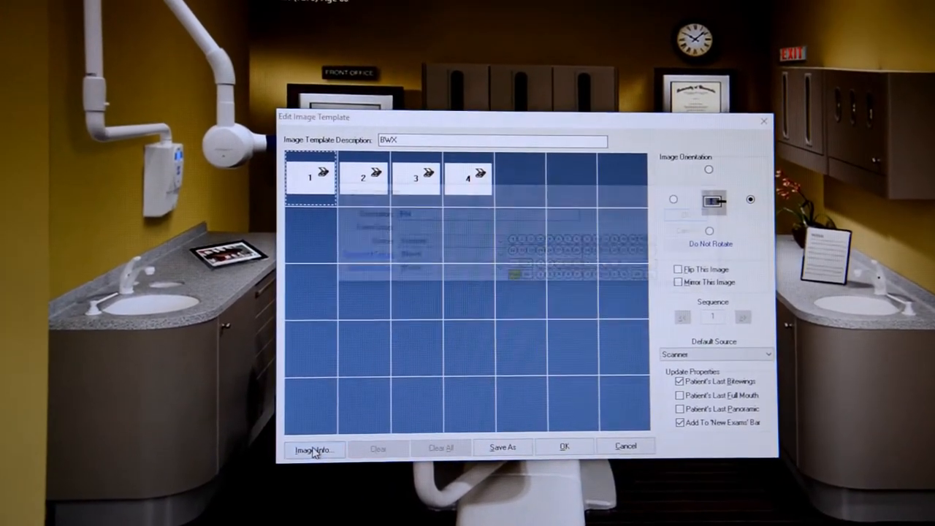
Confirm the tooth labels for the BWX template images, including the third LP image, and save the template
left_click(313, 450)
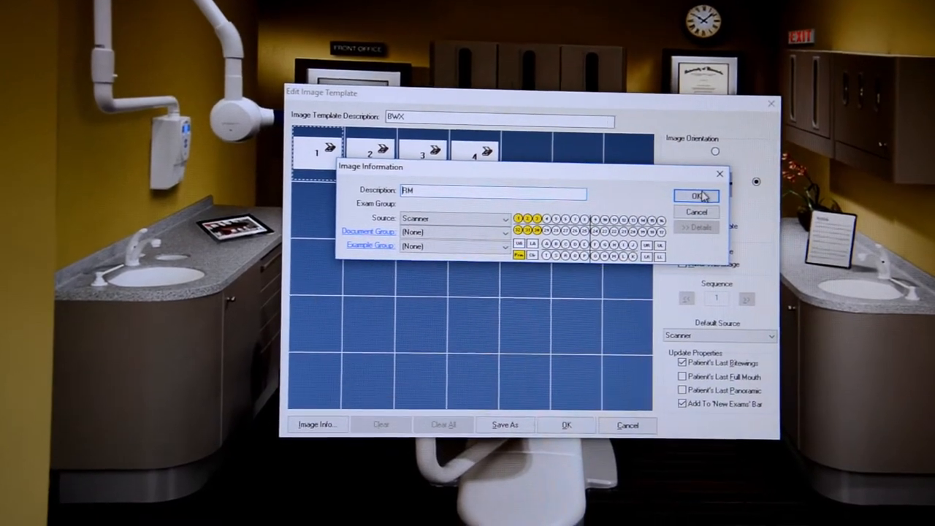
left_click(696, 195)
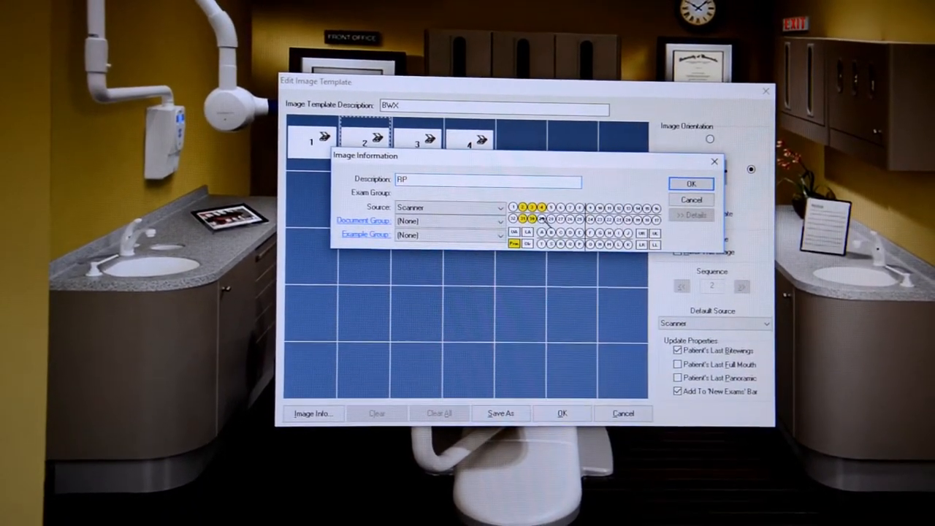
left_click(690, 184)
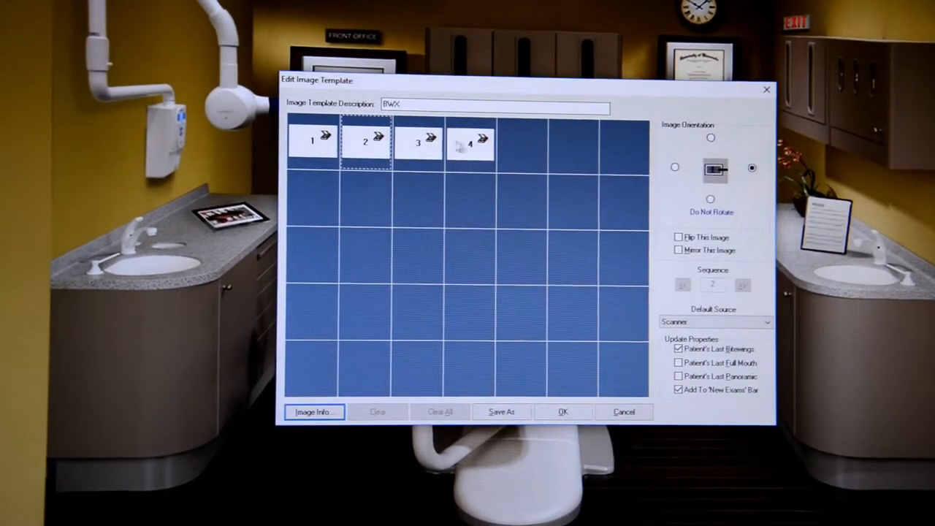
left_click(420, 140)
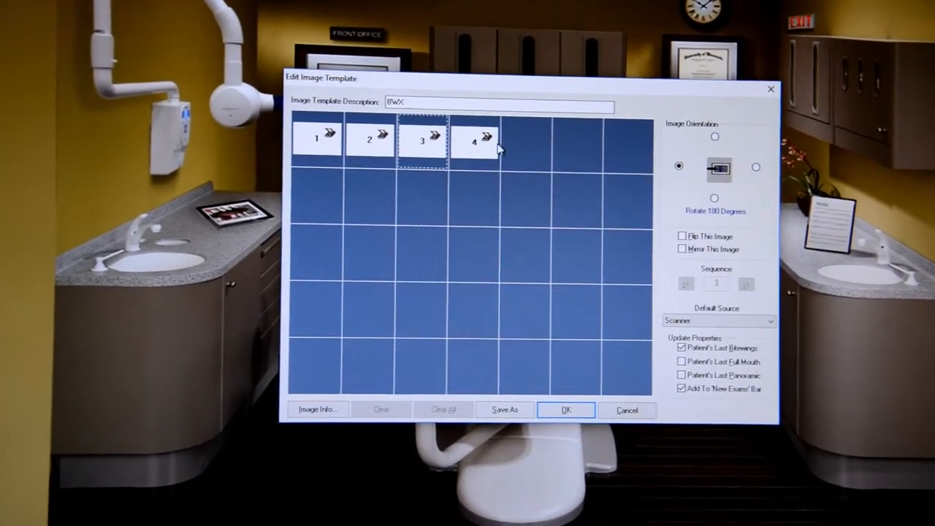
left_click(317, 409)
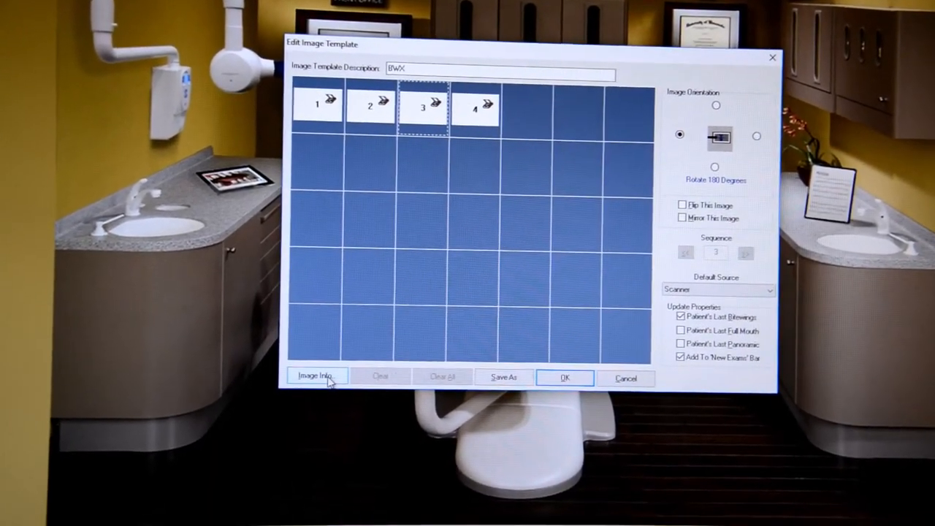
left_click(315, 375)
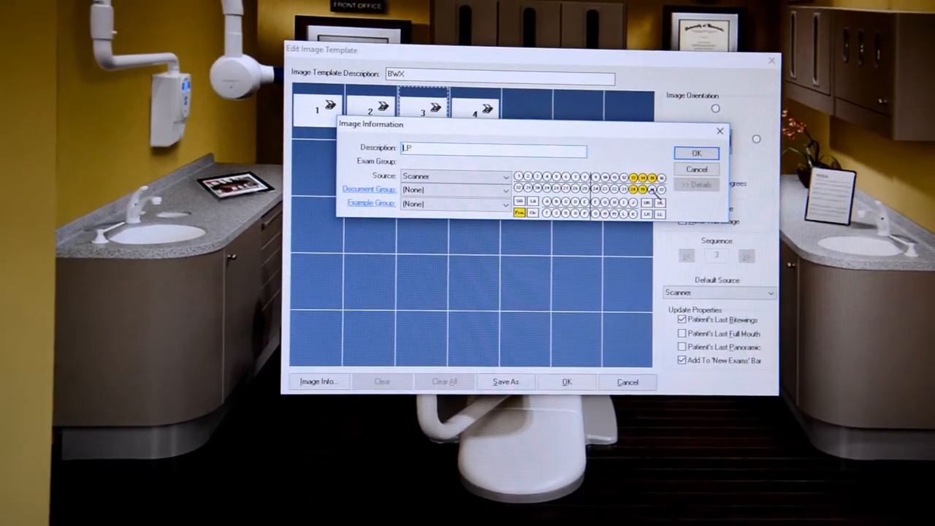
left_click(696, 154)
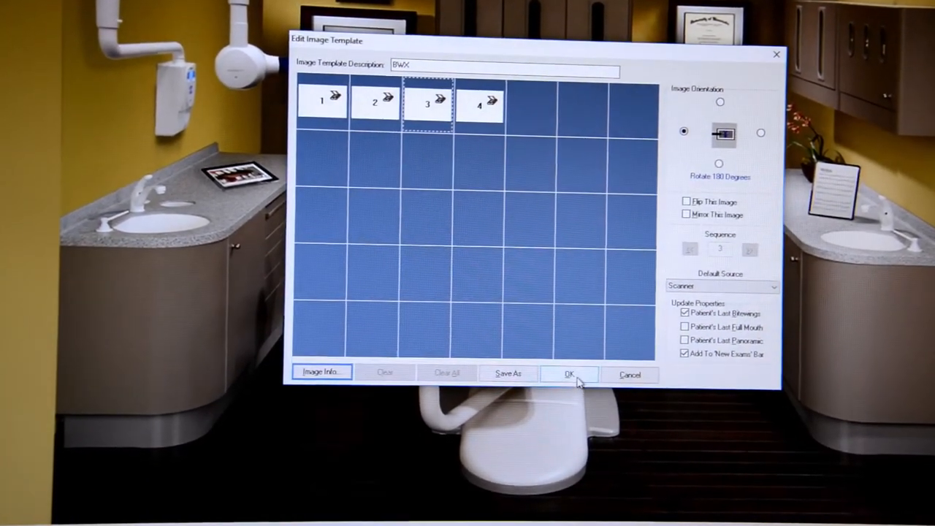
left_click(570, 375)
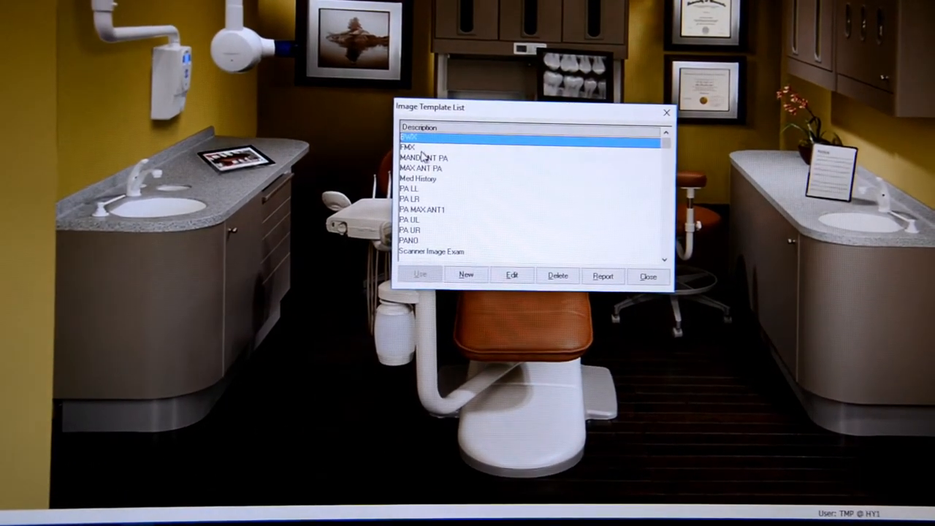
Begin editing the 18-slot full-mouth template, acknowledging that image positions cannot be modified
left_click(511, 275)
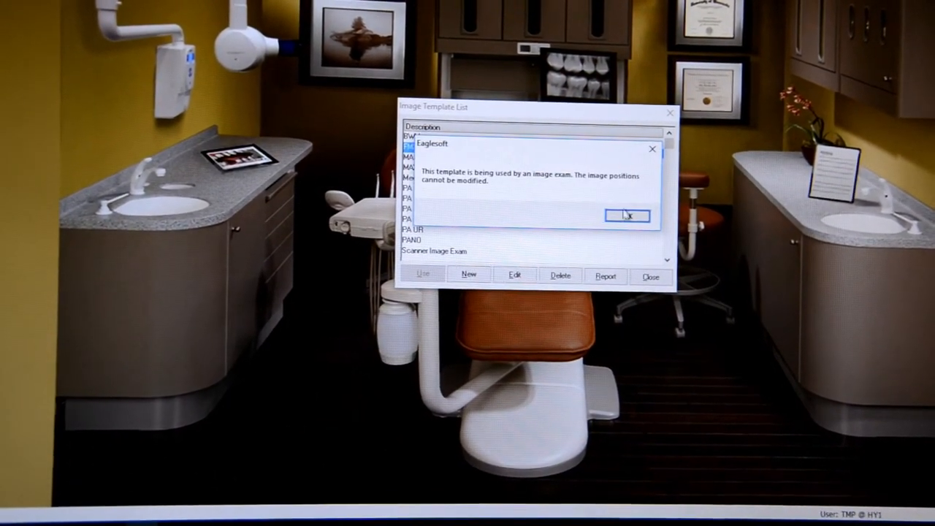
left_click(626, 216)
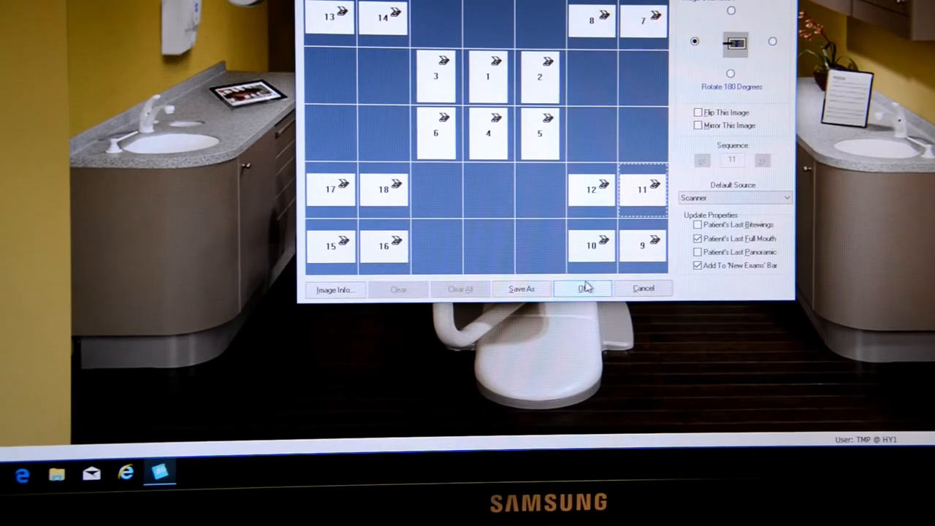
Save the template with OK and cancel the SDR Clients sensor capture window
left_click(581, 290)
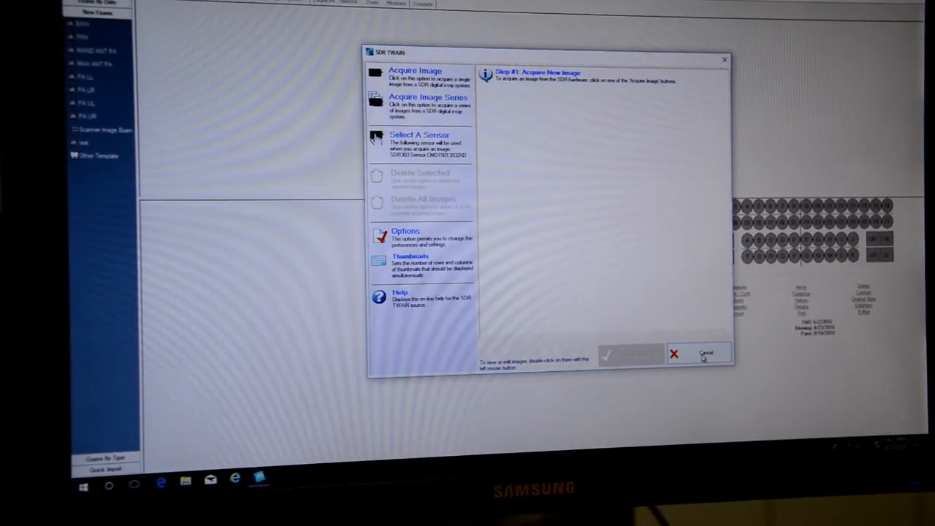
left_click(706, 354)
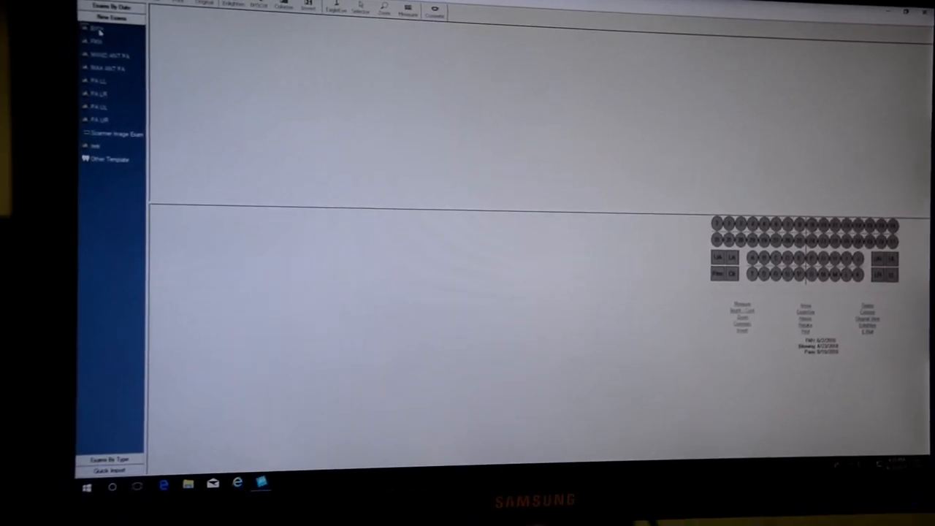
Start a new BWX exam and acquire the first position's image from the sensor
left_click(97, 27)
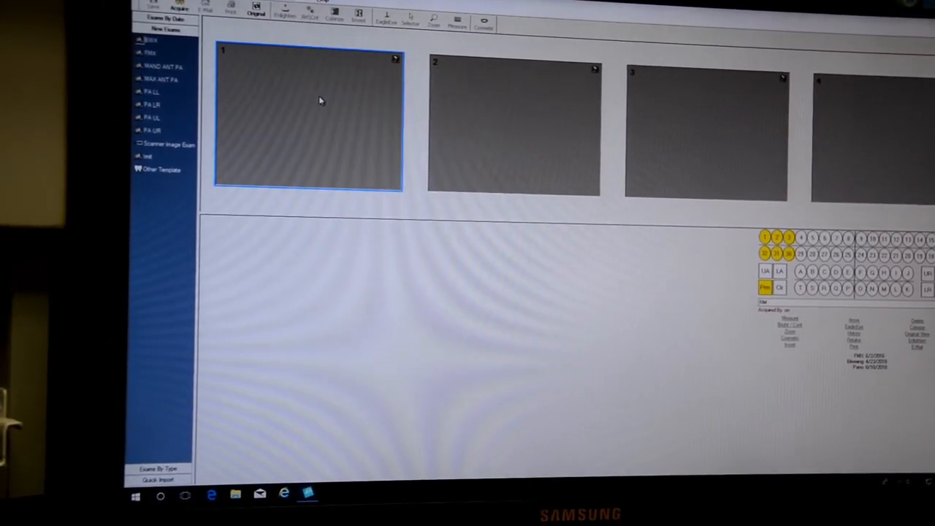
right_click(315, 100)
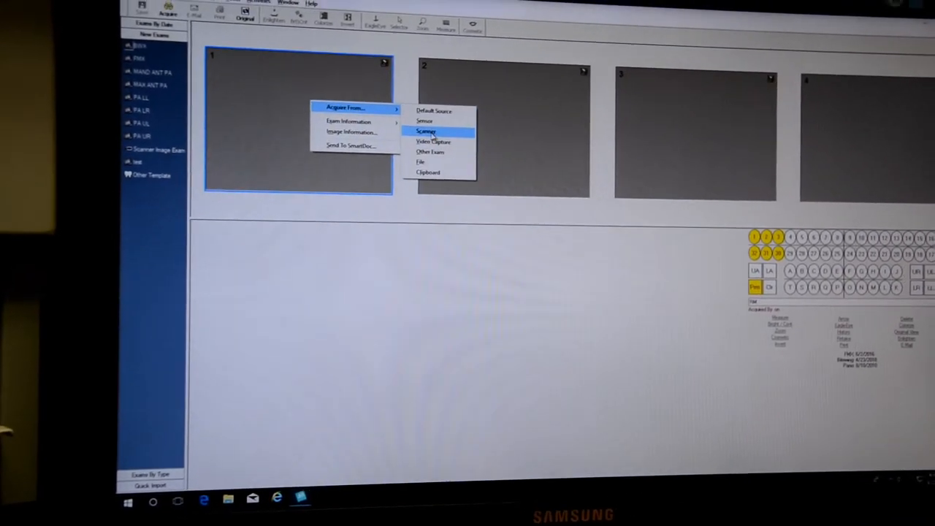
left_click(426, 132)
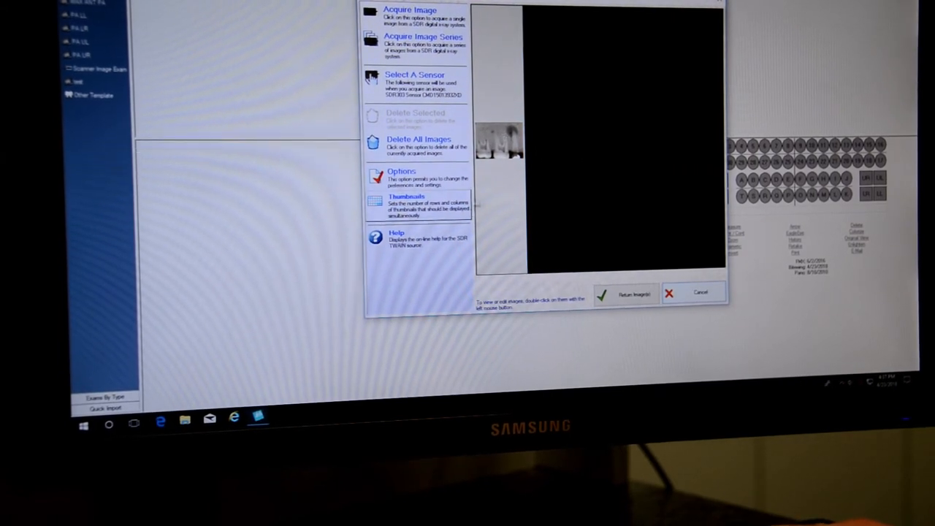
Return the captured image to the exam, then show Acquire From sources for an FMX position
left_click(631, 295)
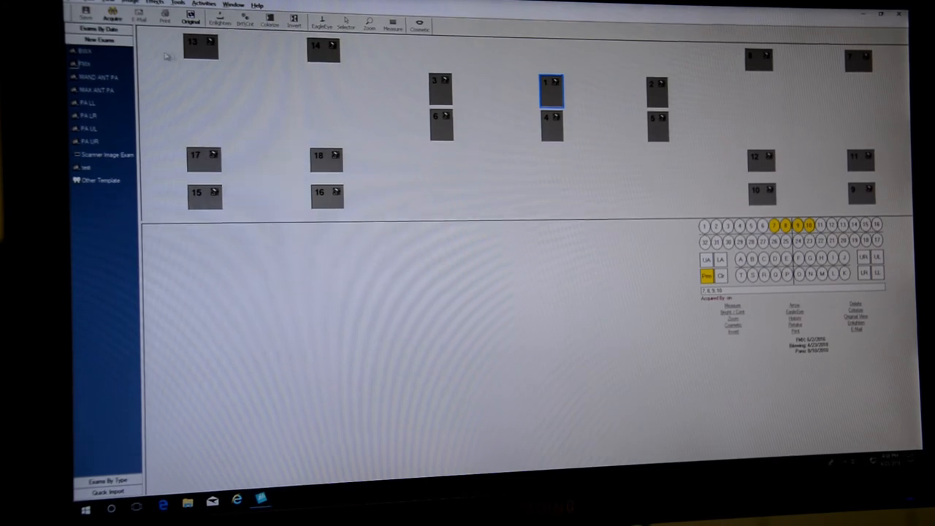
right_click(552, 91)
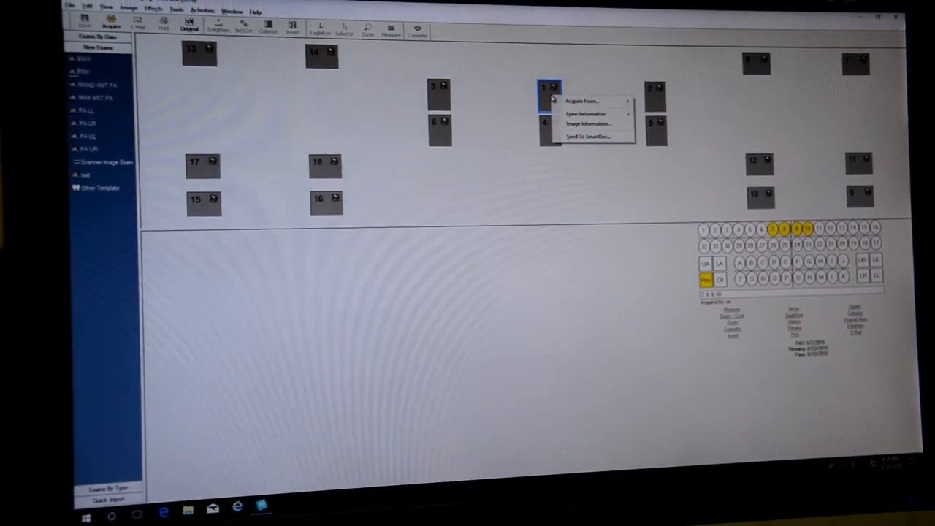
left_click(584, 100)
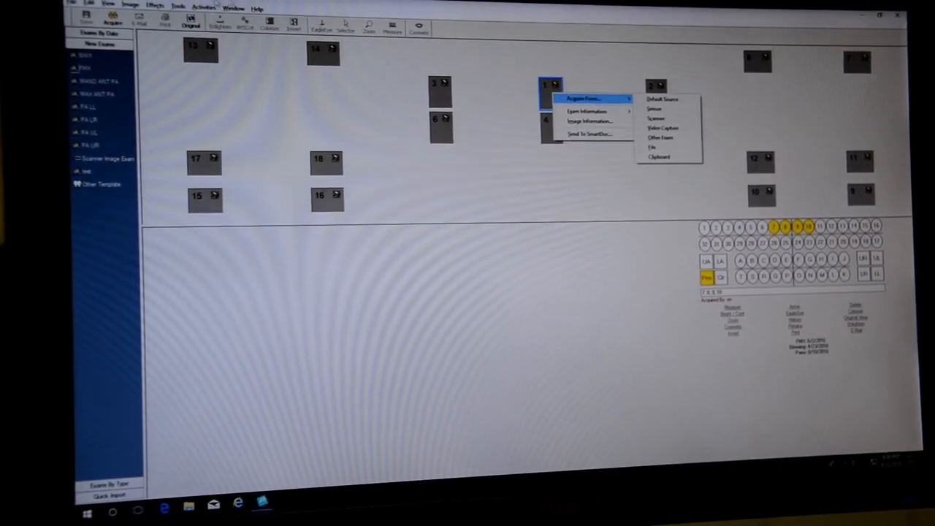